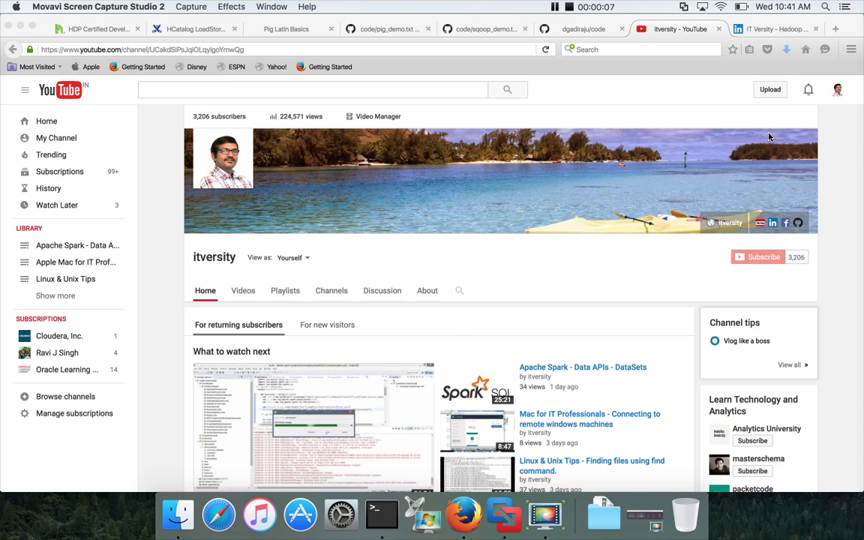
{"action": "mouse_move", "coordinate": [284, 282]}
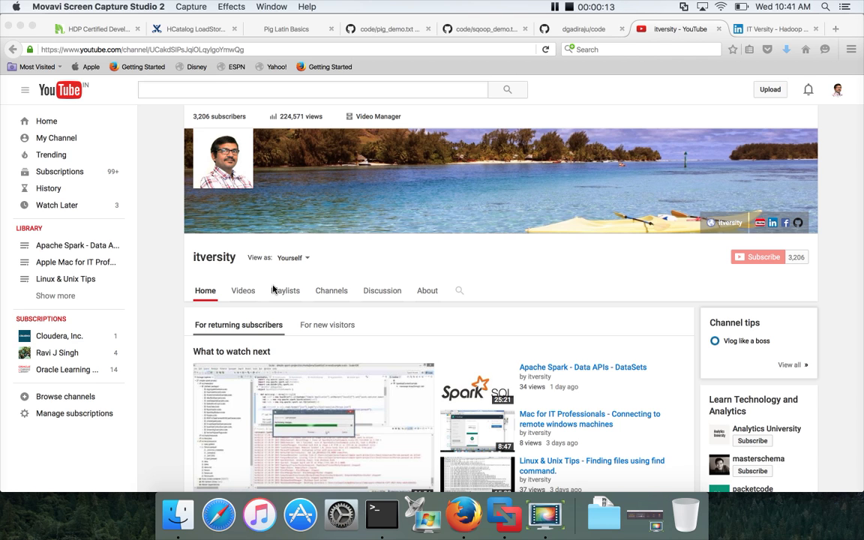
{"action": "mouse_move", "coordinate": [281, 267]}
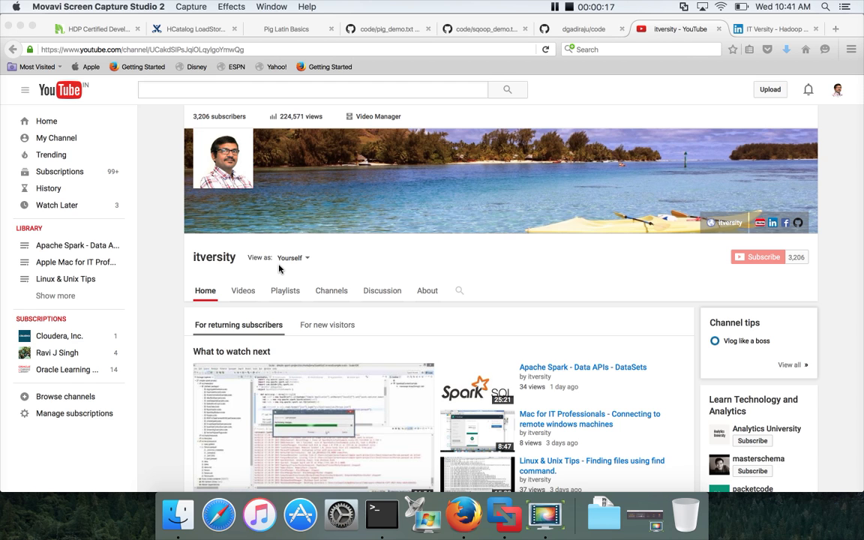
{"action": "mouse_move", "coordinate": [300, 174]}
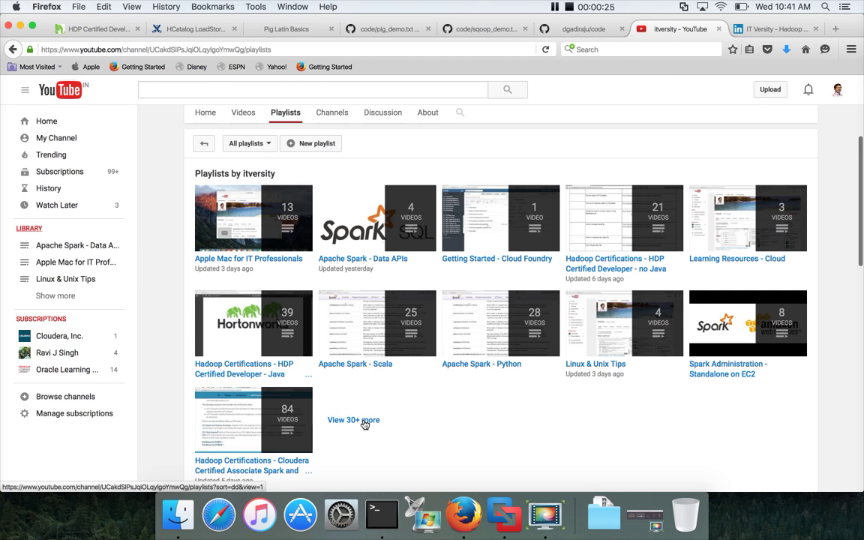
{"action": "mouse_move", "coordinate": [366, 405]}
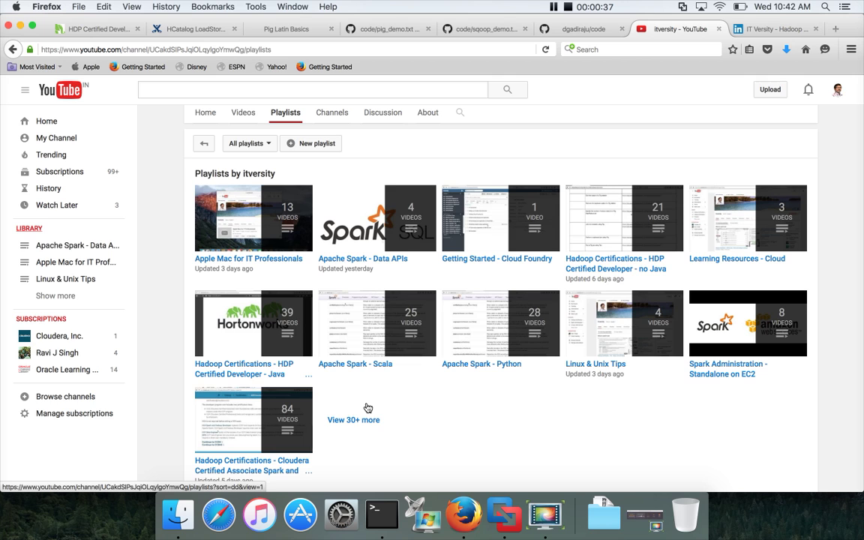
{"action": "mouse_move", "coordinate": [377, 323]}
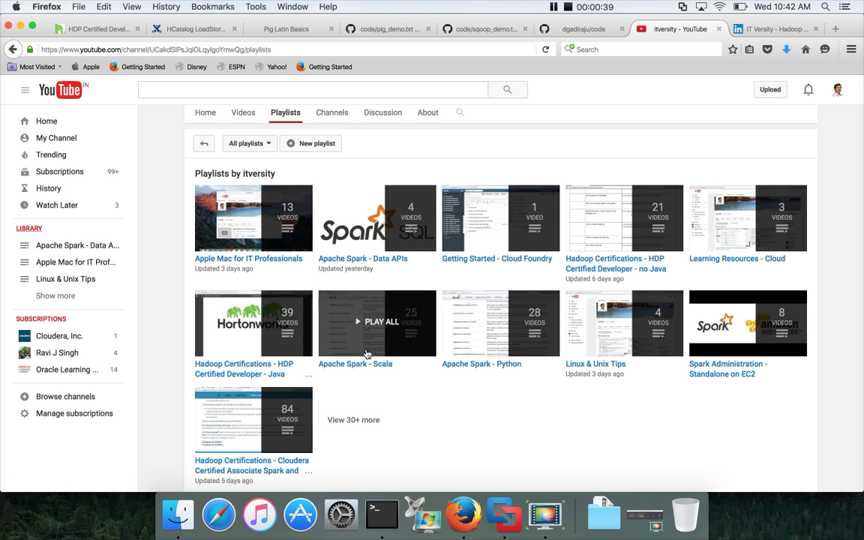
{"action": "mouse_move", "coordinate": [437, 381]}
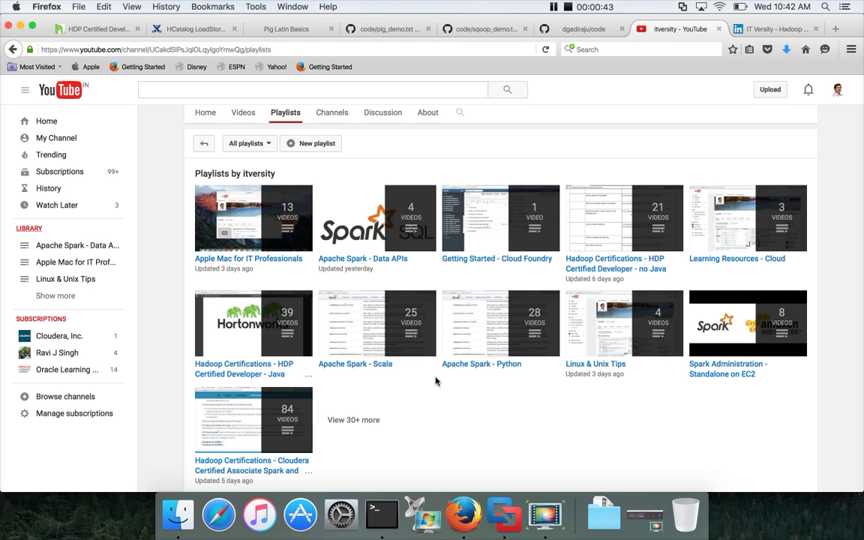
{"action": "mouse_move", "coordinate": [357, 225]}
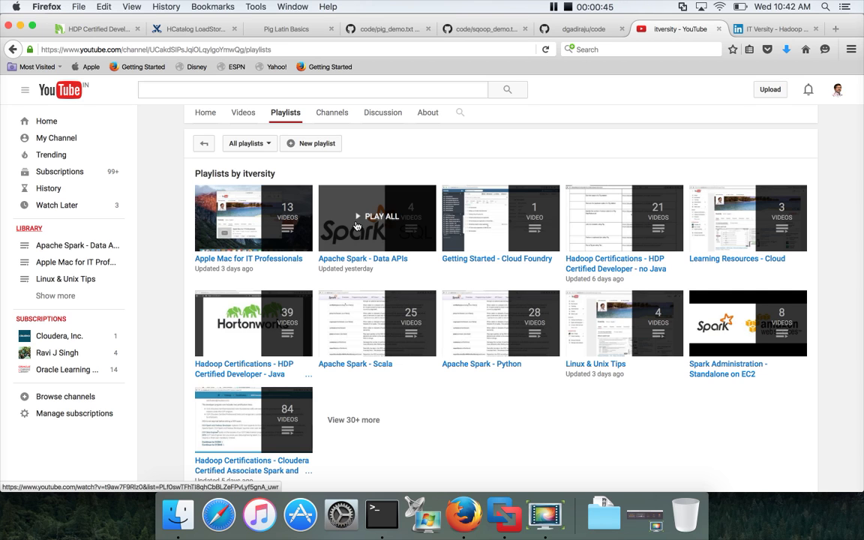
{"action": "mouse_move", "coordinate": [384, 165]}
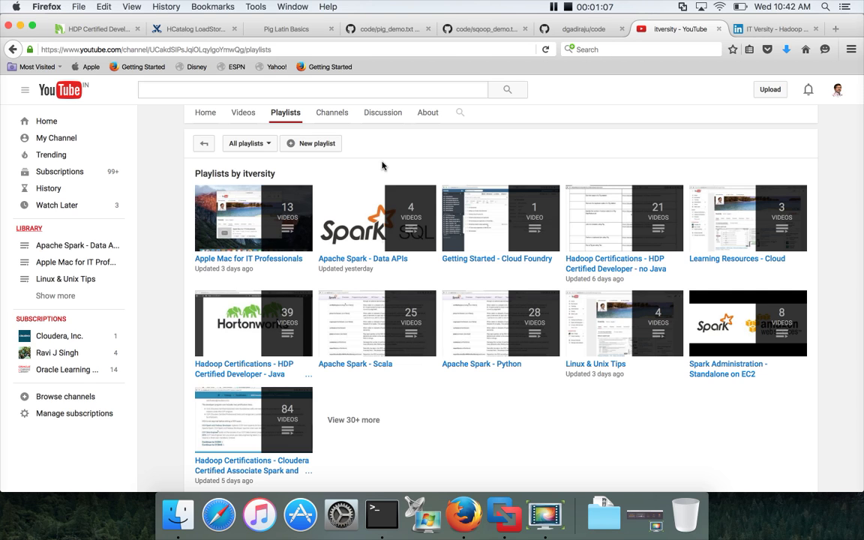
{"action": "mouse_move", "coordinate": [97, 33]}
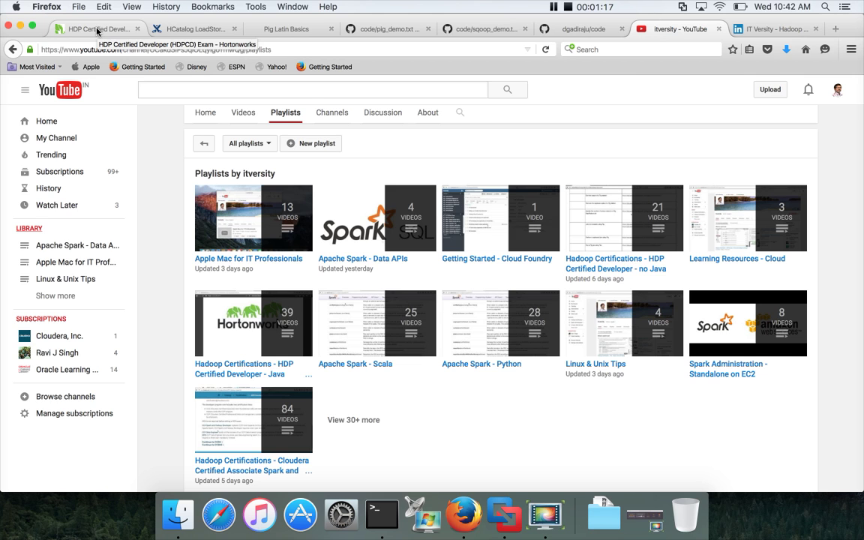
Bring up the HDPCD exam page and reach its Pig data transformation task table
{"action": "left_click", "coordinate": [90, 33]}
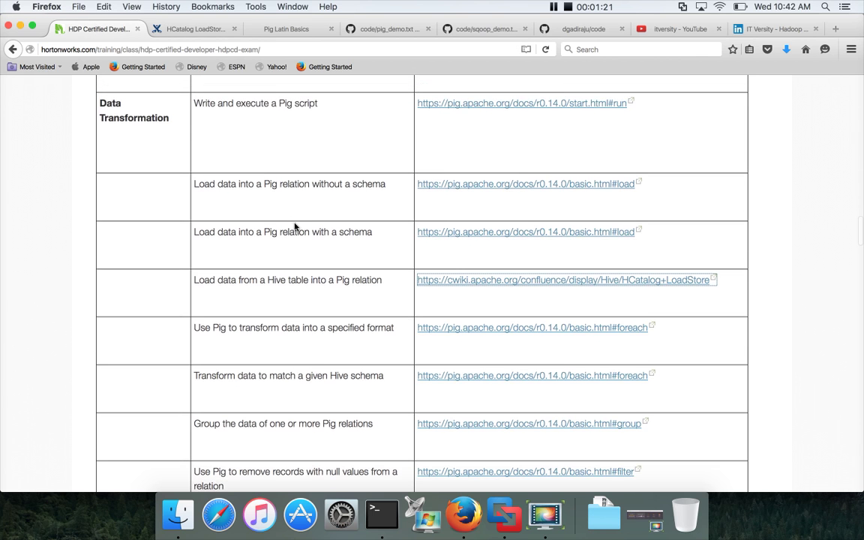
{"action": "scroll", "scroll_direction": "down", "scroll_amount": 3}
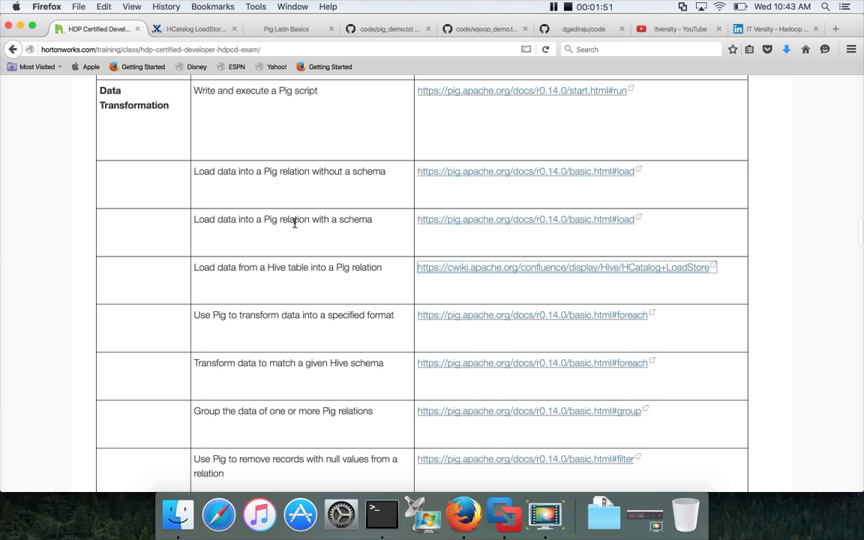
{"action": "scroll", "scroll_direction": "down", "scroll_amount": 3}
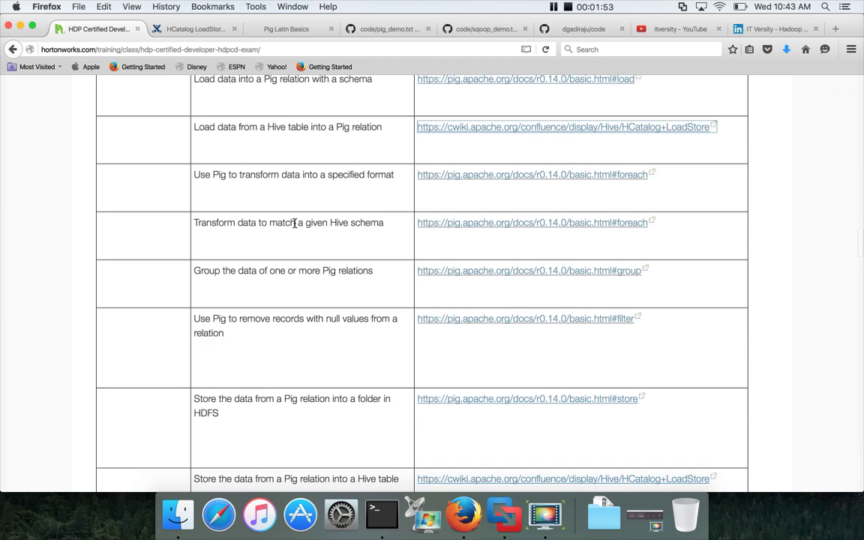
{"action": "scroll", "scroll_direction": "down", "scroll_amount": 3}
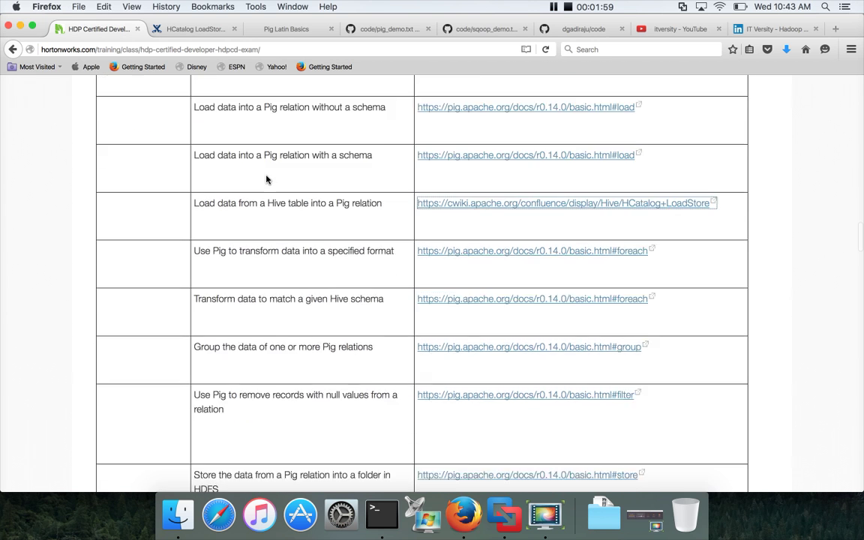
{"action": "scroll", "scroll_direction": "up", "scroll_amount": 3}
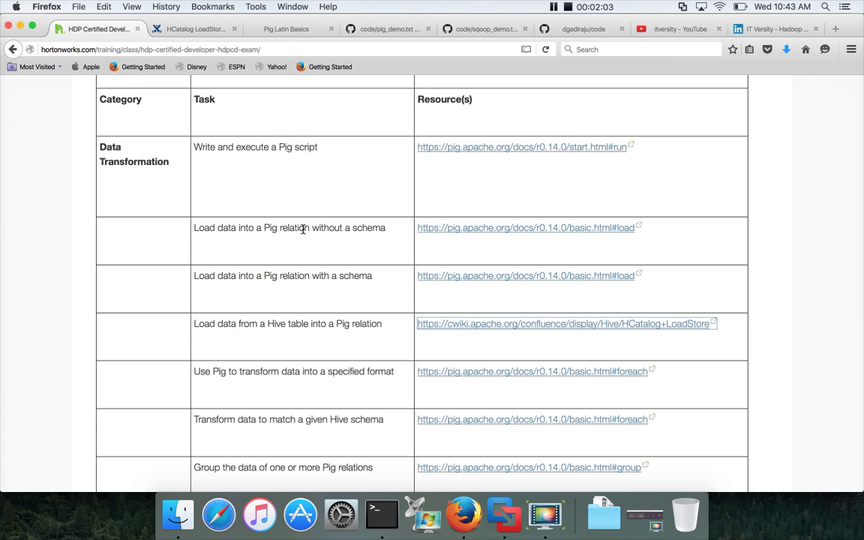
Review the Pig storing, sorting, deduplication and join tasks, then return to the exam page
{"action": "scroll", "scroll_direction": "down", "scroll_amount": 3}
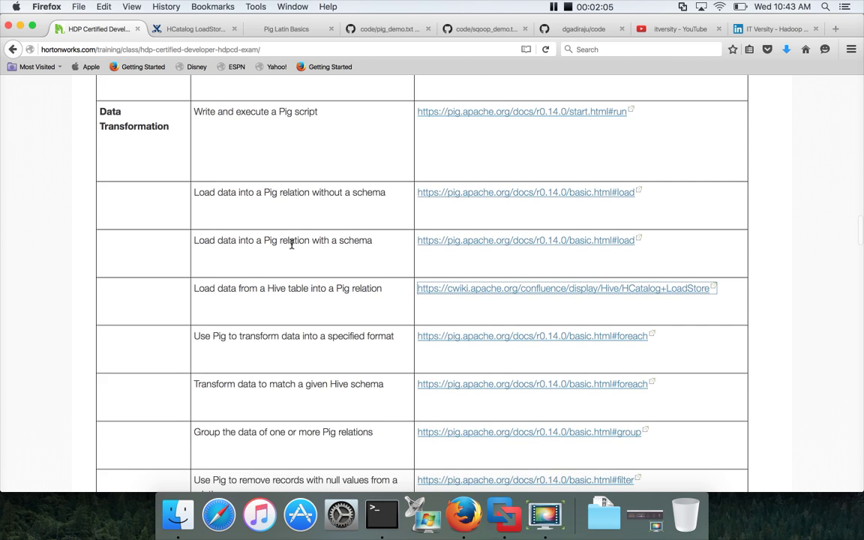
{"action": "scroll", "scroll_direction": "down", "scroll_amount": 3}
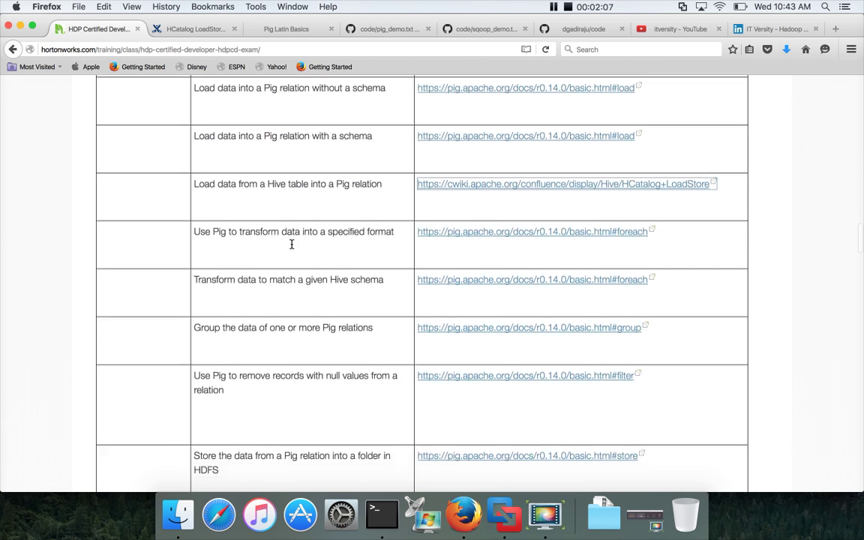
{"action": "scroll", "scroll_direction": "down", "scroll_amount": 3}
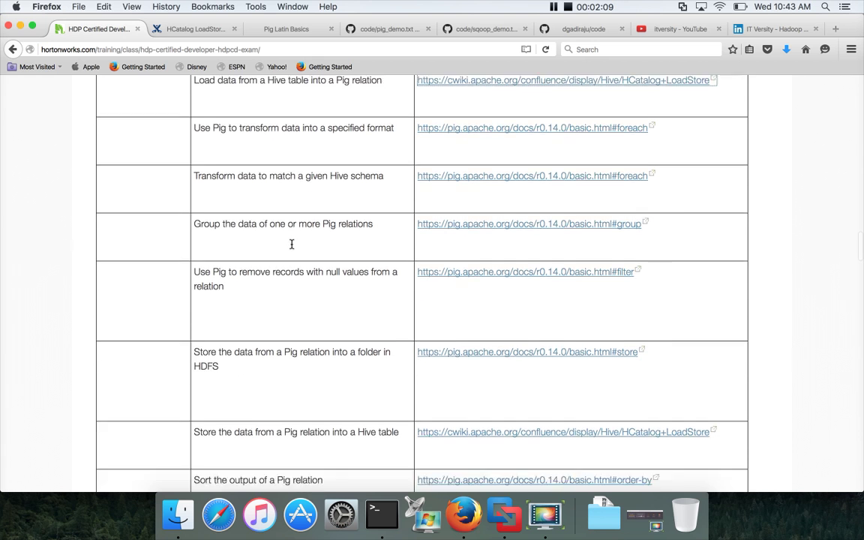
{"action": "scroll", "scroll_direction": "down", "scroll_amount": 3}
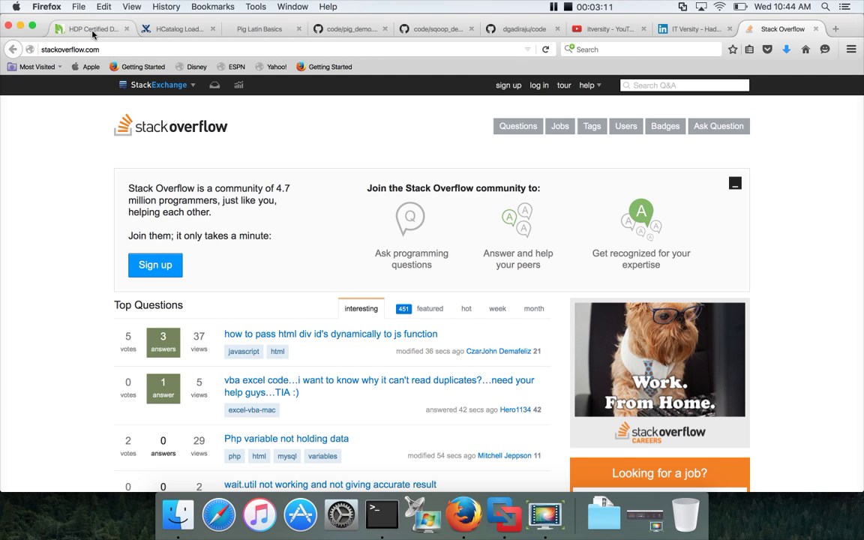
{"action": "left_click", "coordinate": [90, 33]}
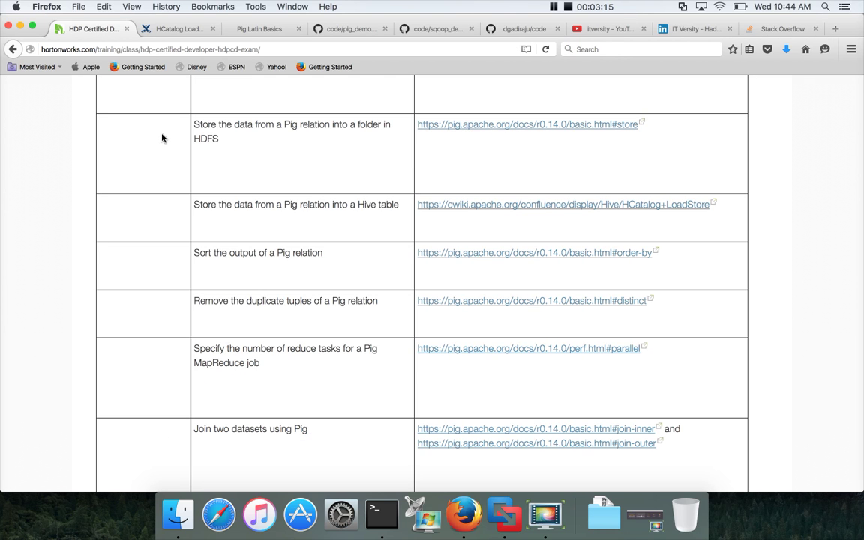
{"action": "mouse_move", "coordinate": [177, 50]}
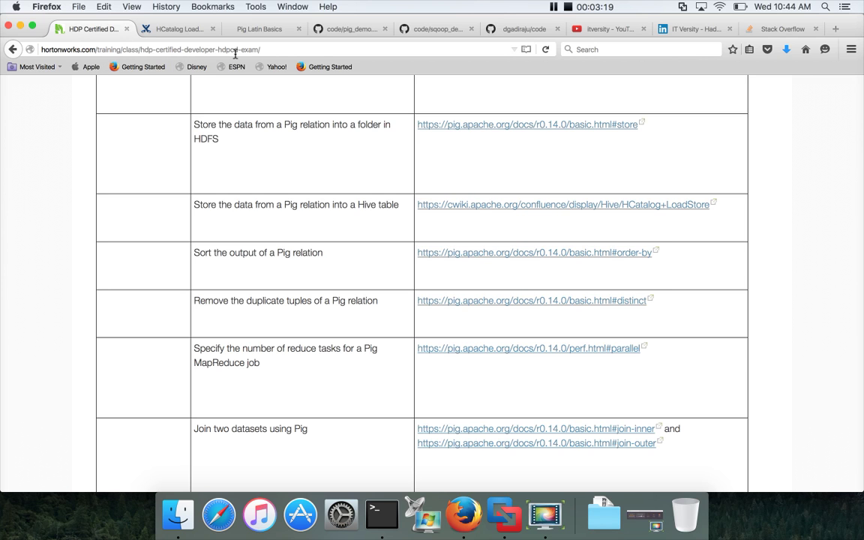
{"action": "mouse_move", "coordinate": [156, 63]}
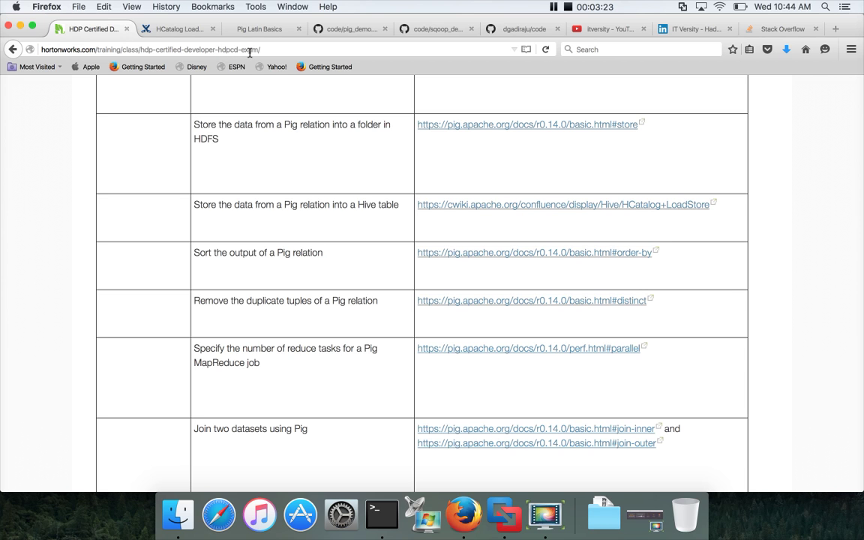
{"action": "mouse_move", "coordinate": [282, 161]}
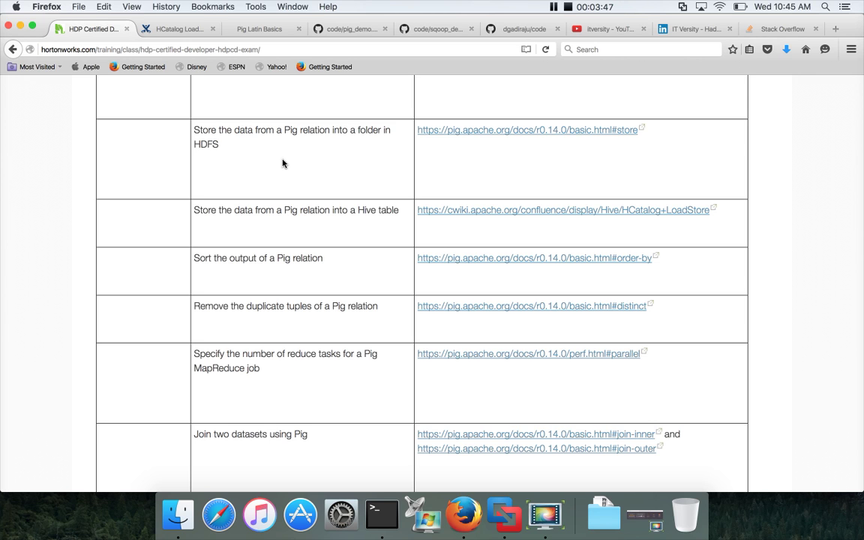
{"action": "mouse_move", "coordinate": [276, 167]}
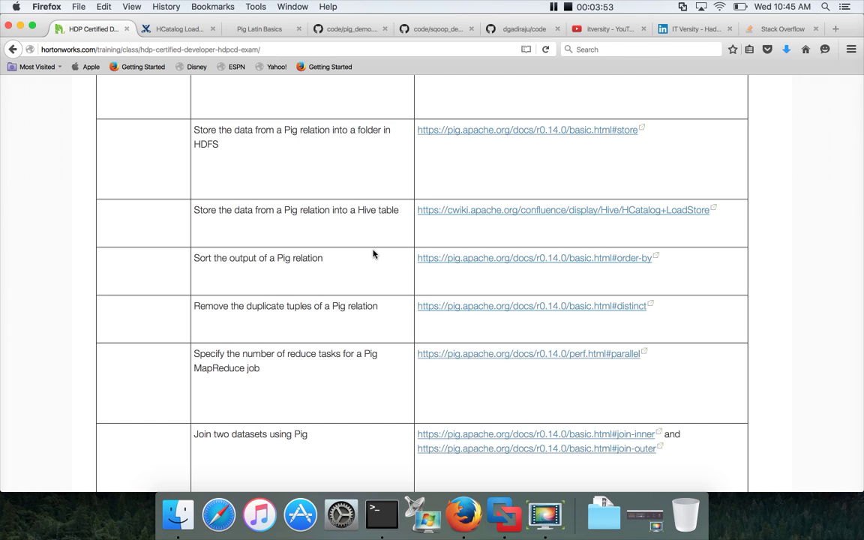
{"action": "mouse_move", "coordinate": [375, 315]}
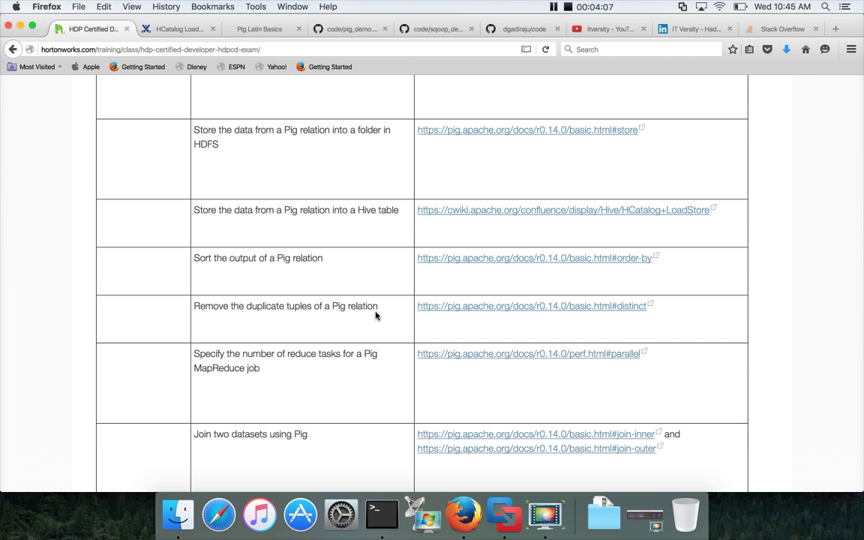
{"action": "mouse_move", "coordinate": [372, 43]}
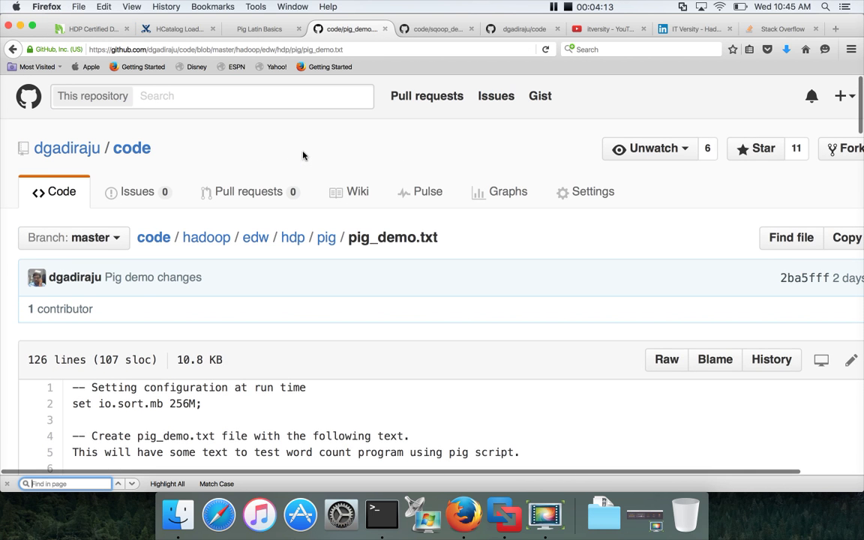
{"action": "mouse_move", "coordinate": [66, 153]}
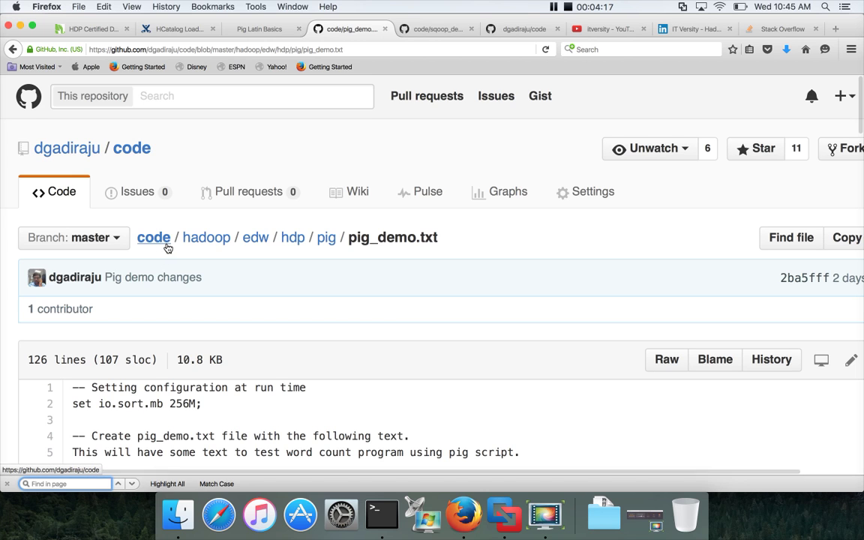
{"action": "mouse_move", "coordinate": [207, 243]}
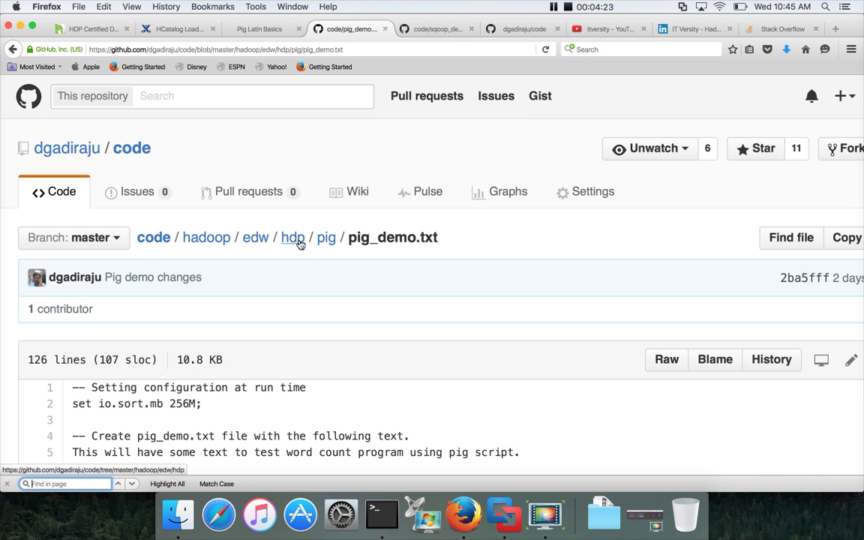
{"action": "mouse_move", "coordinate": [327, 244]}
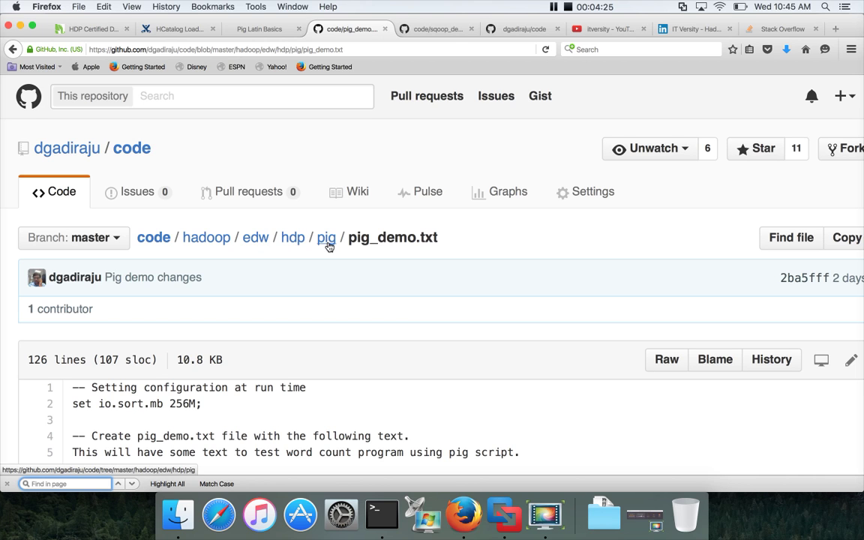
{"action": "mouse_move", "coordinate": [440, 242]}
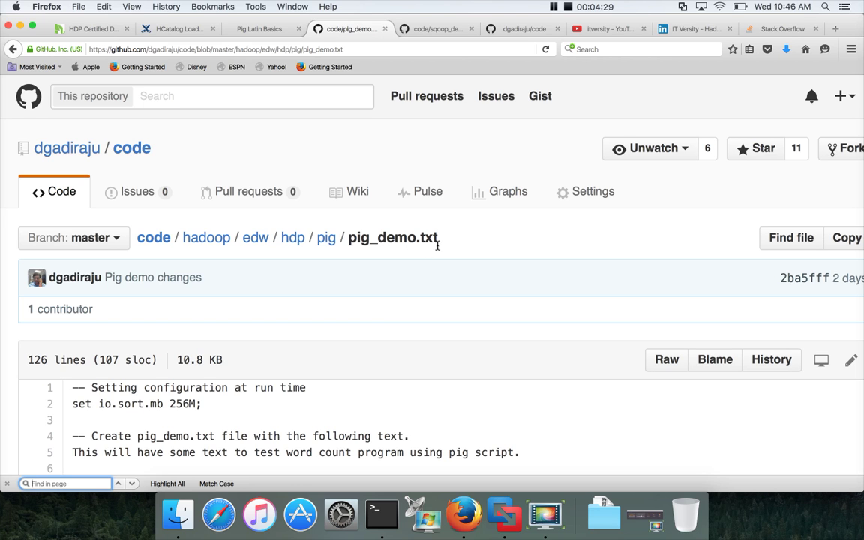
Reveal the pig_demo.txt LOAD of /user/root/pig_demo.txt and DUMP statements
{"action": "scroll", "scroll_direction": "down", "scroll_amount": 3}
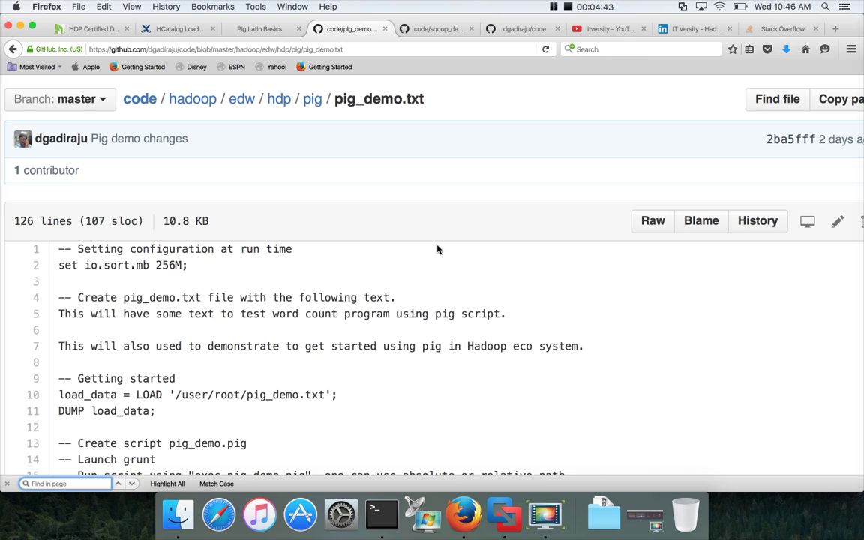
{"action": "mouse_move", "coordinate": [555, 36]}
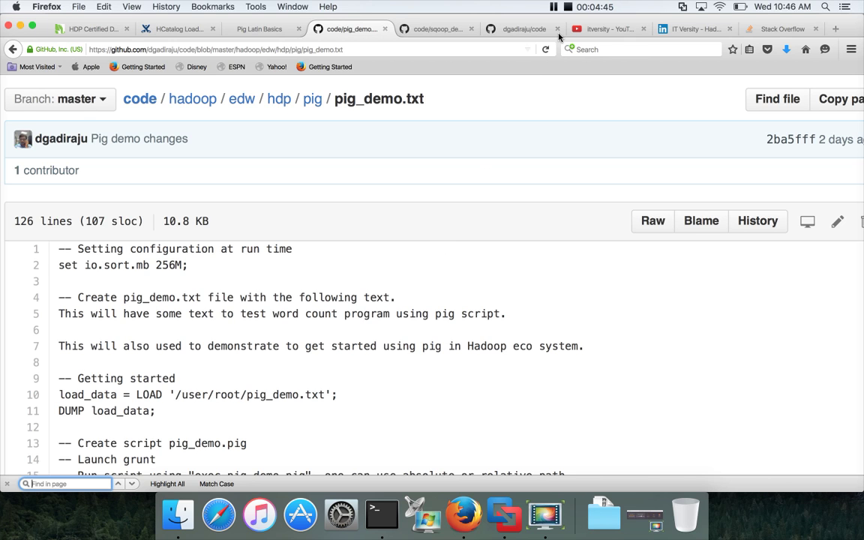